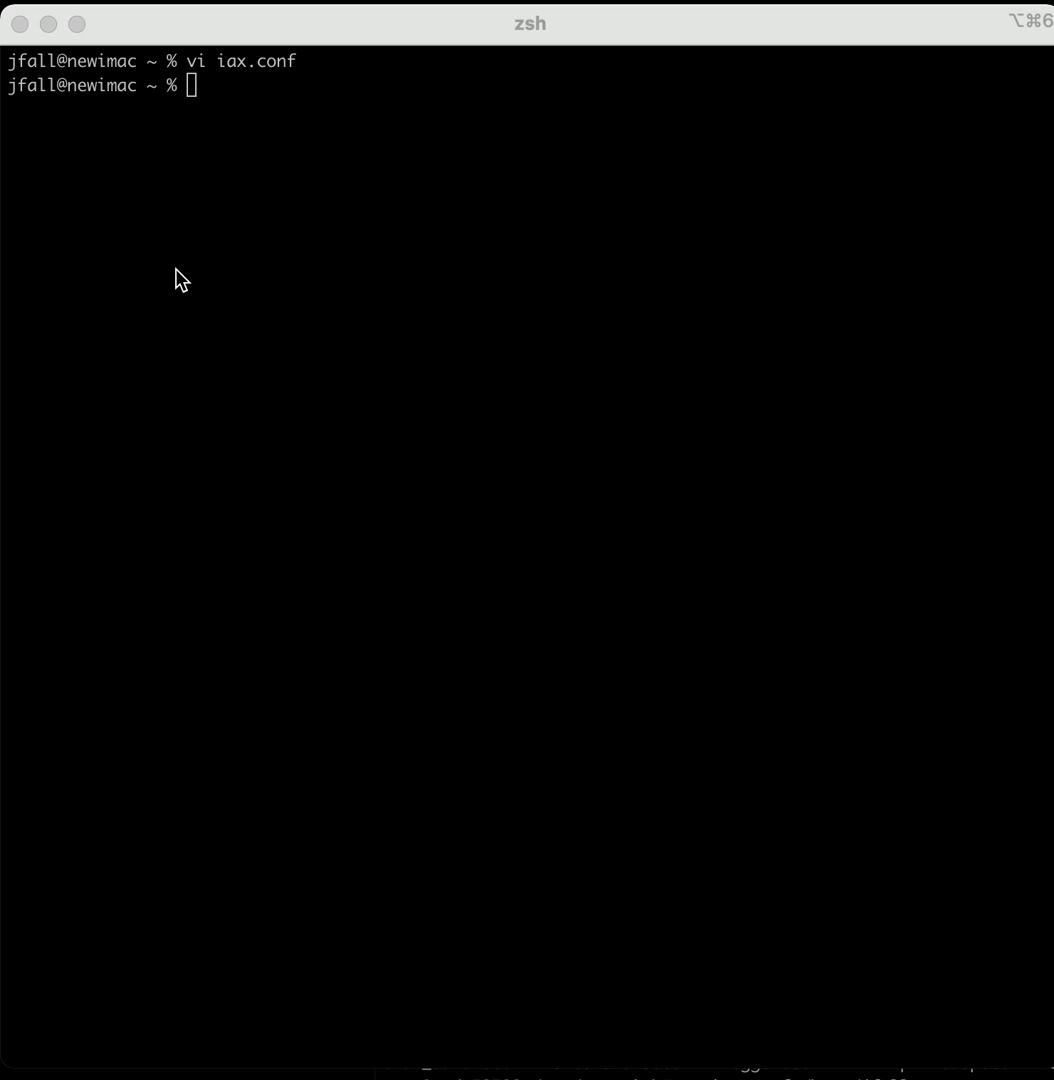
pyautogui.moveTo(237, 293)
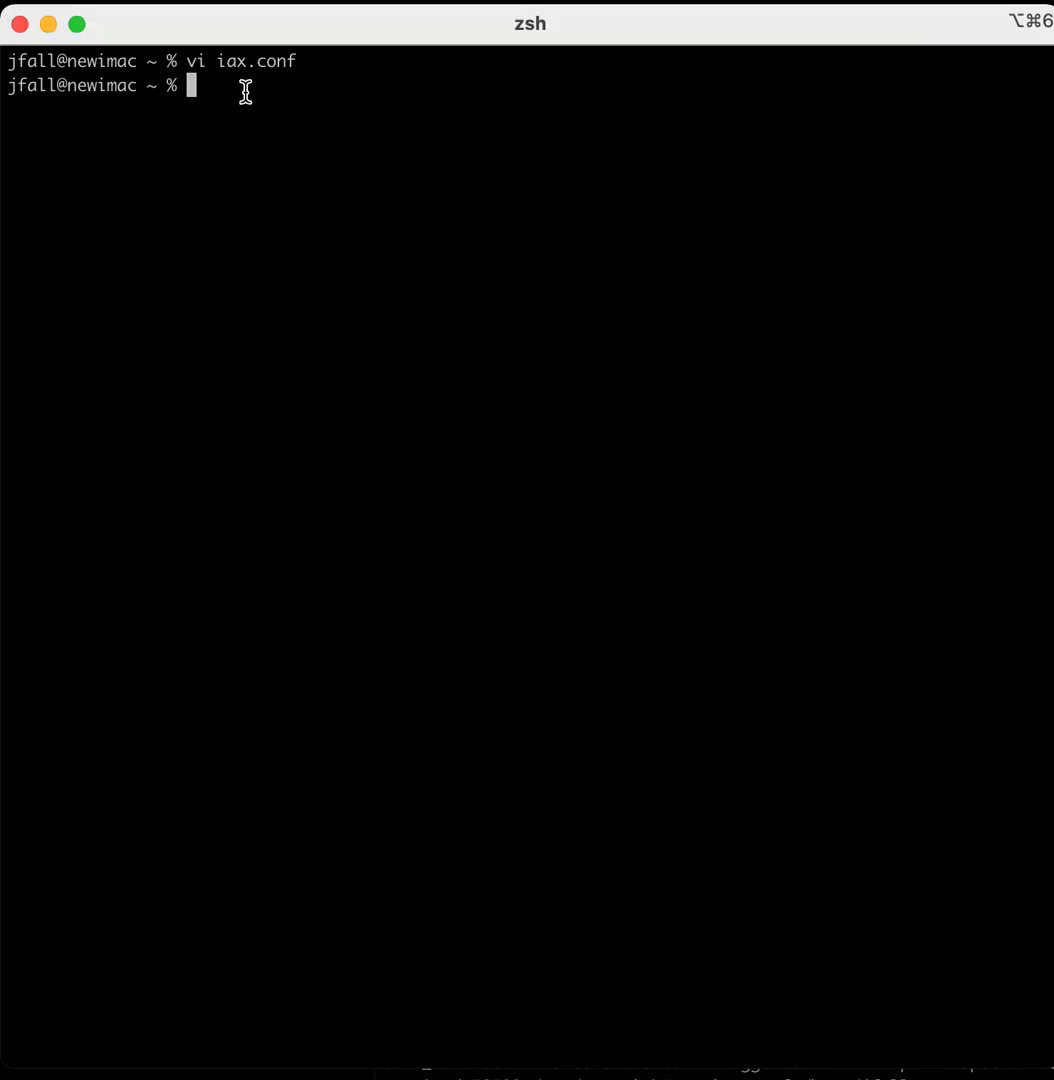
pyautogui.moveTo(285, 113)
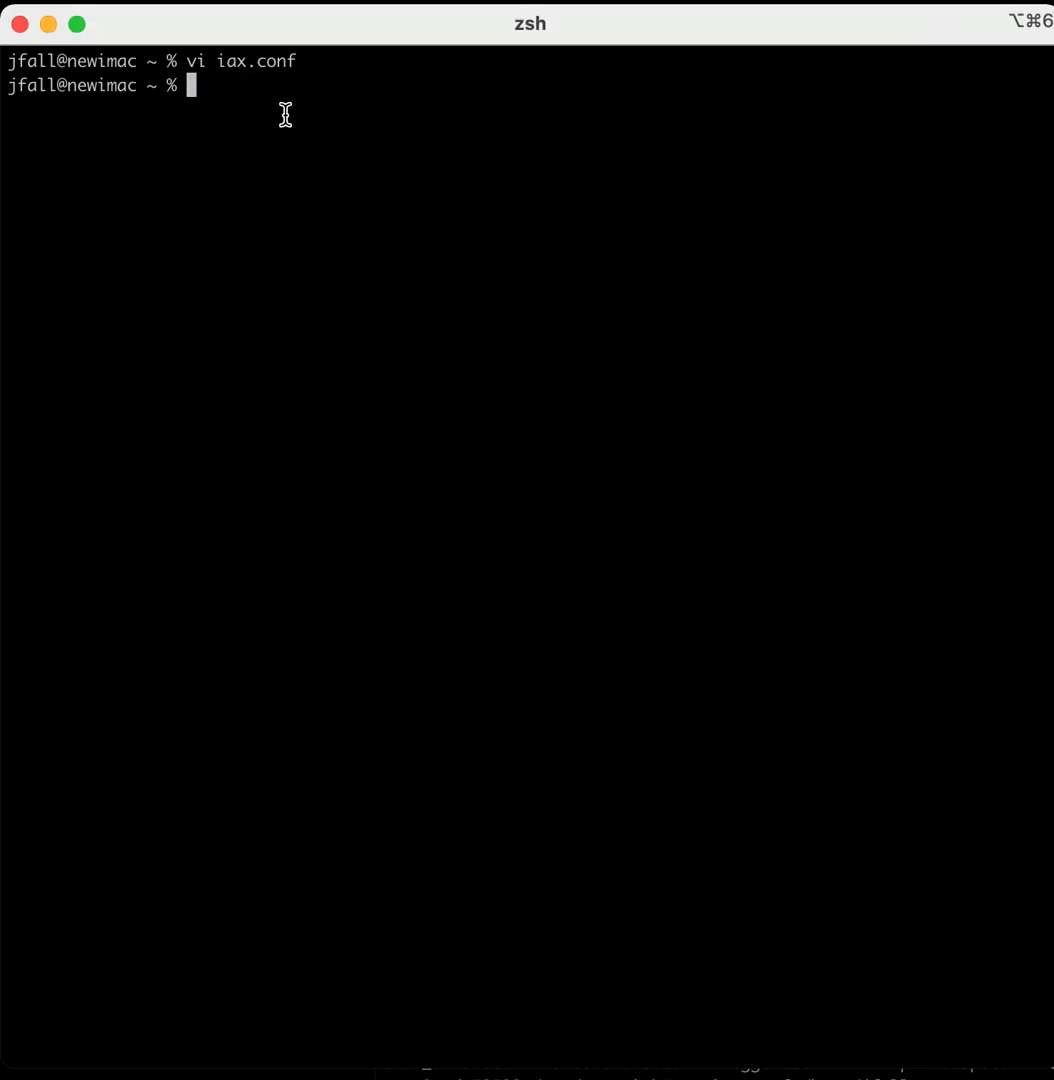
# Open iax.conf in vim and scroll through its jitterbuffer, register and [radio] settings.
pyautogui.doubleClick(233, 61)
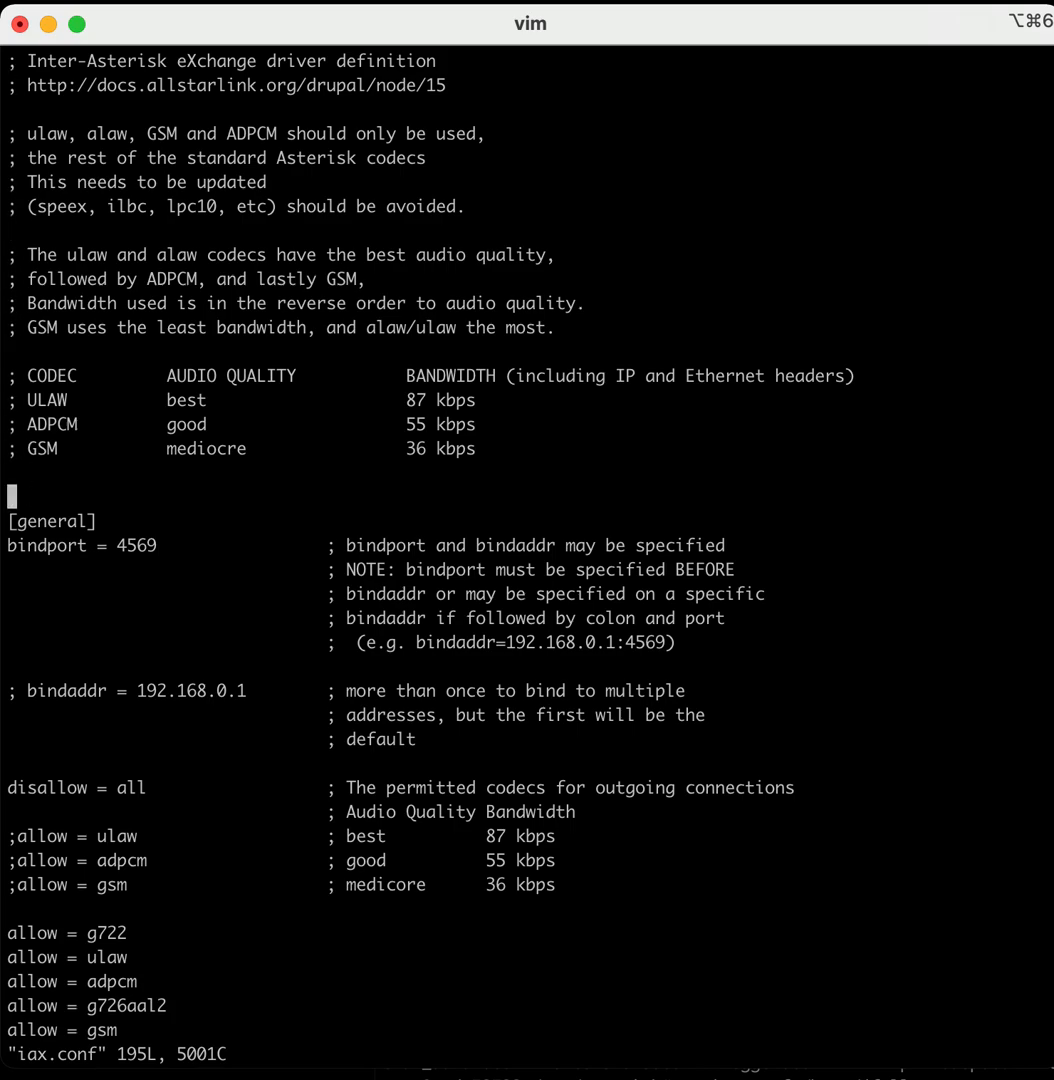
pyautogui.write('allow = ilbc')
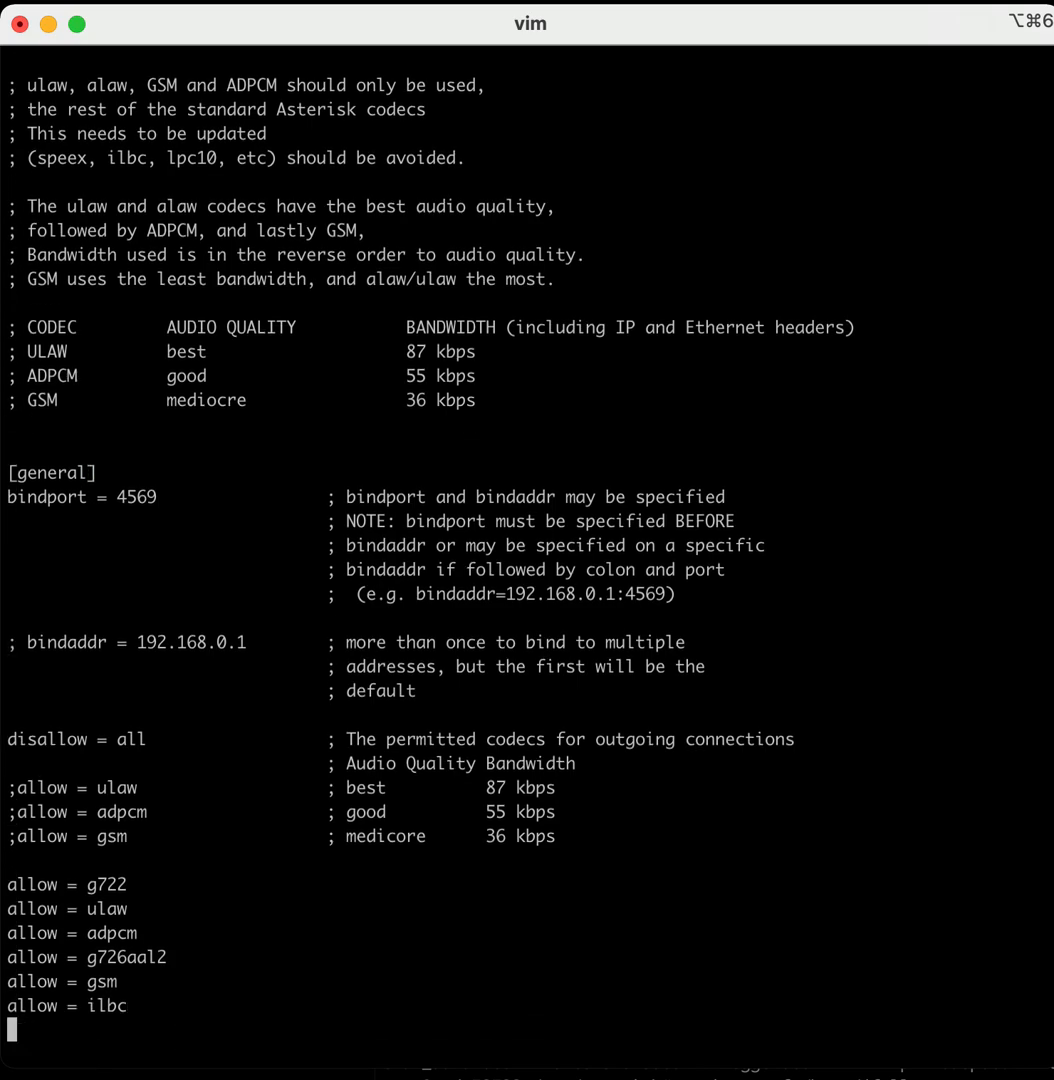
pyautogui.scroll(-3)
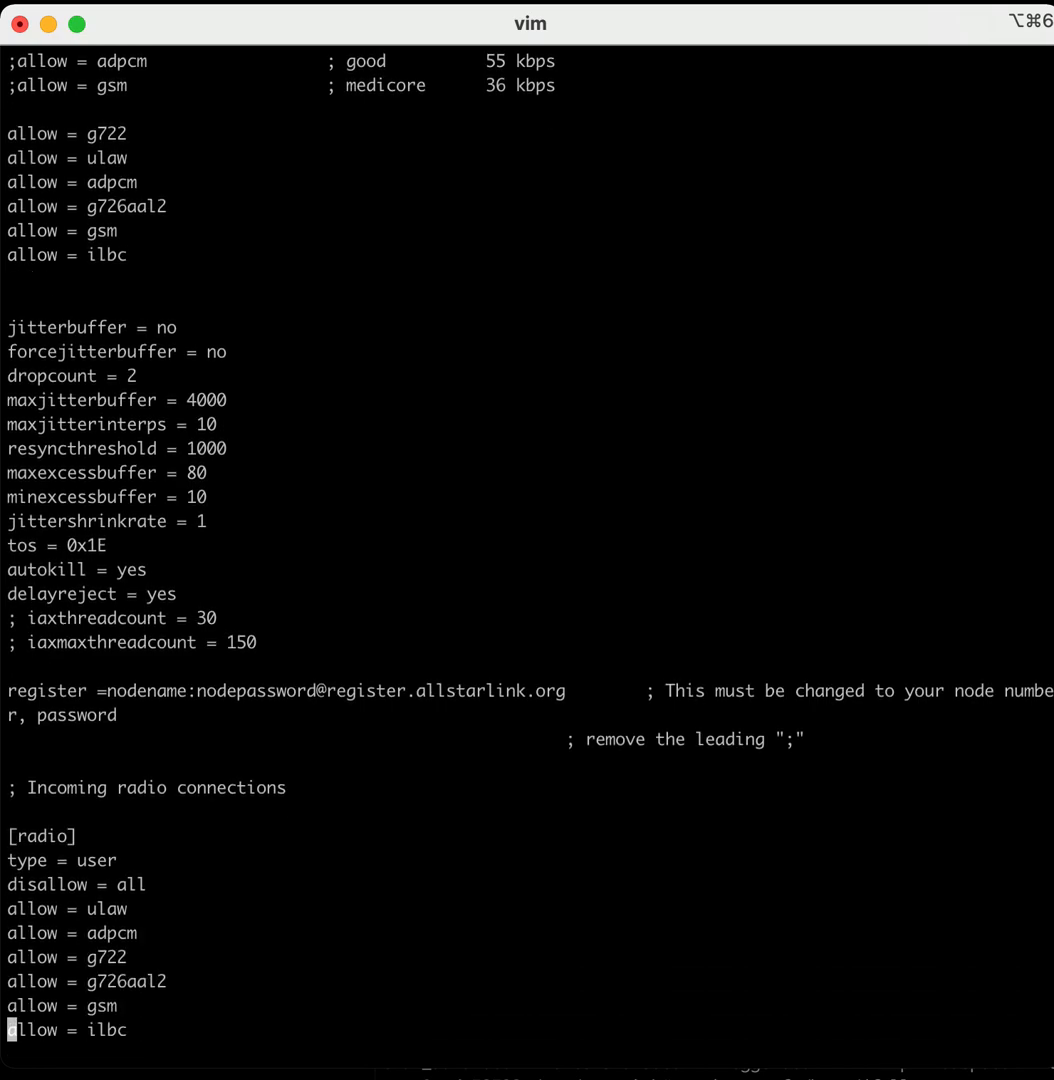
pyautogui.scroll(-3)
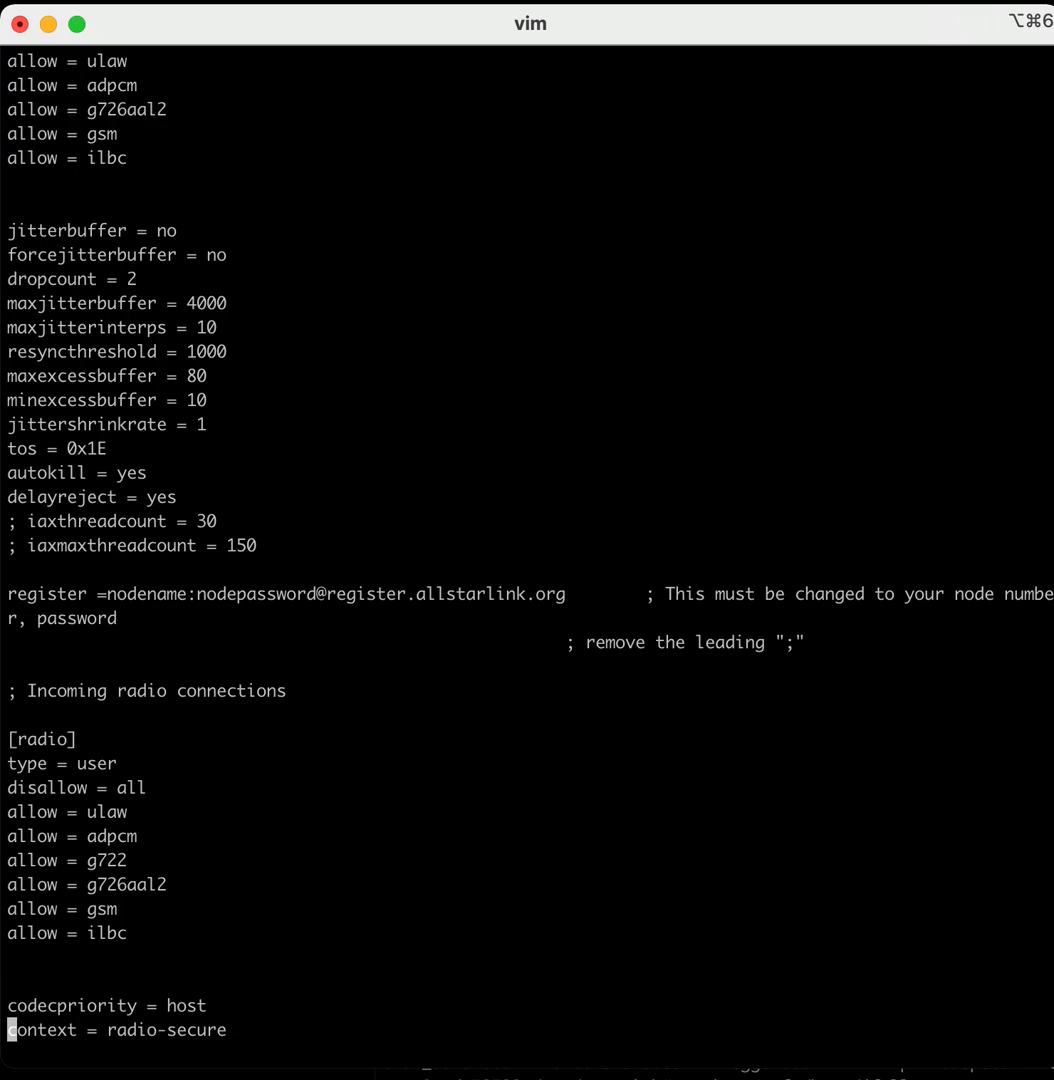
pyautogui.scroll(-3)
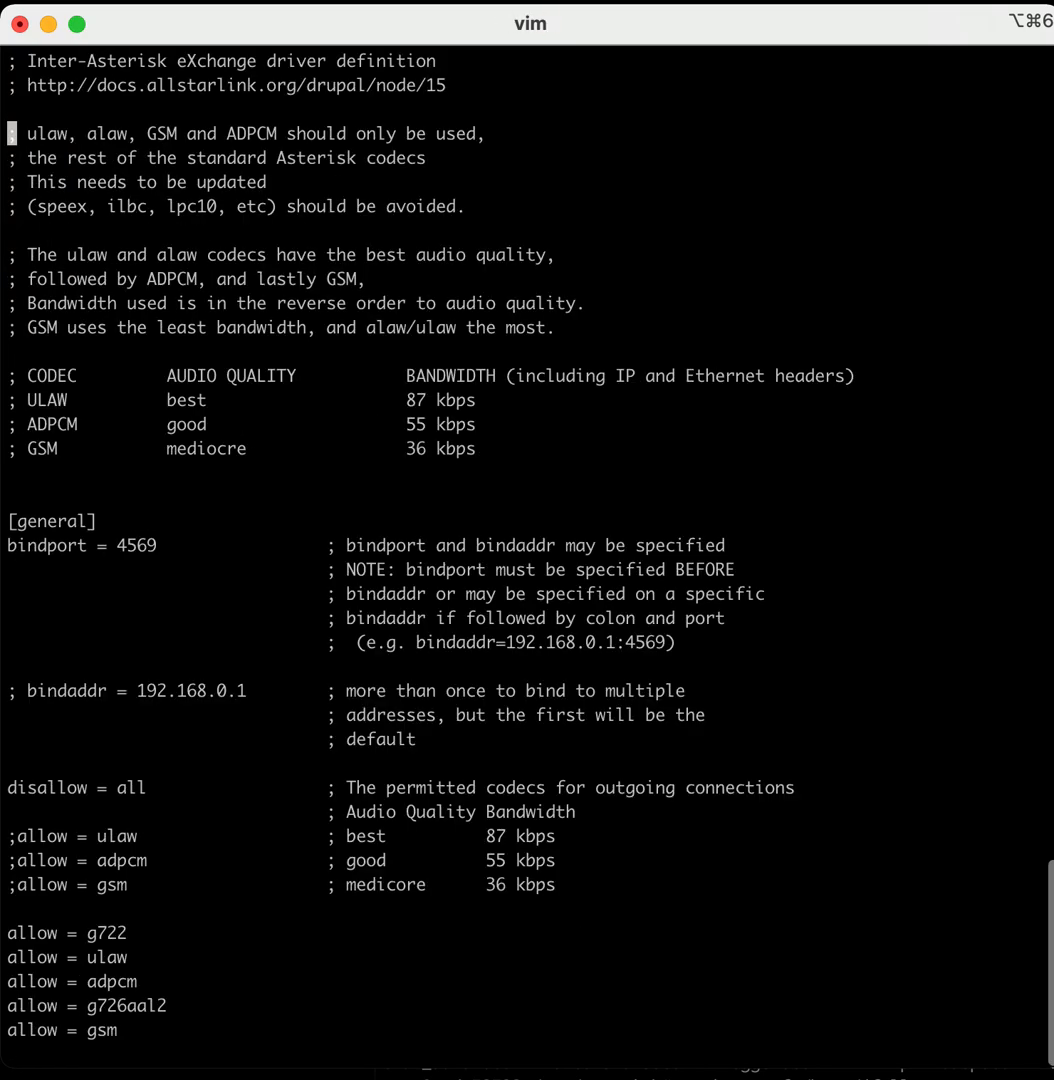
pyautogui.press('j')
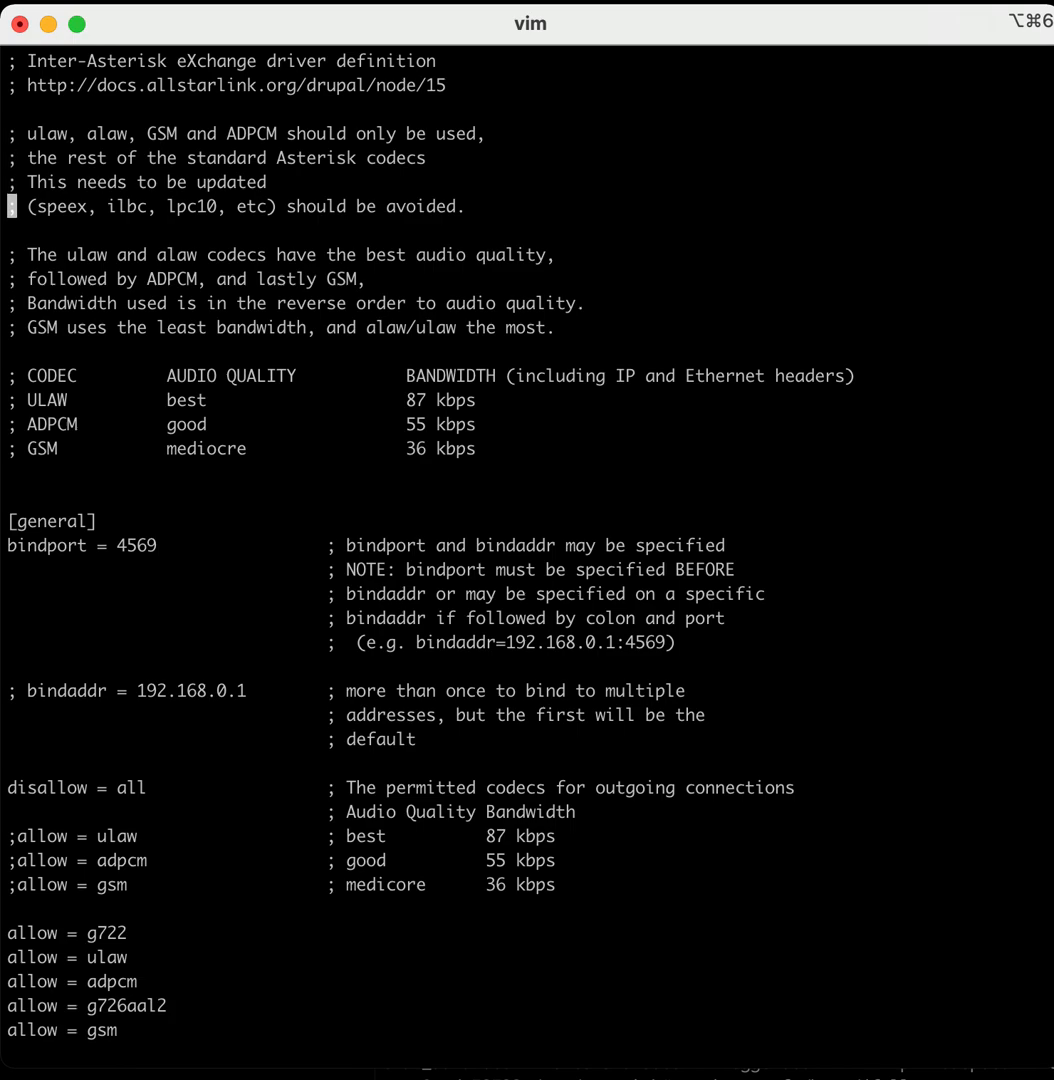
pyautogui.scroll(-3)
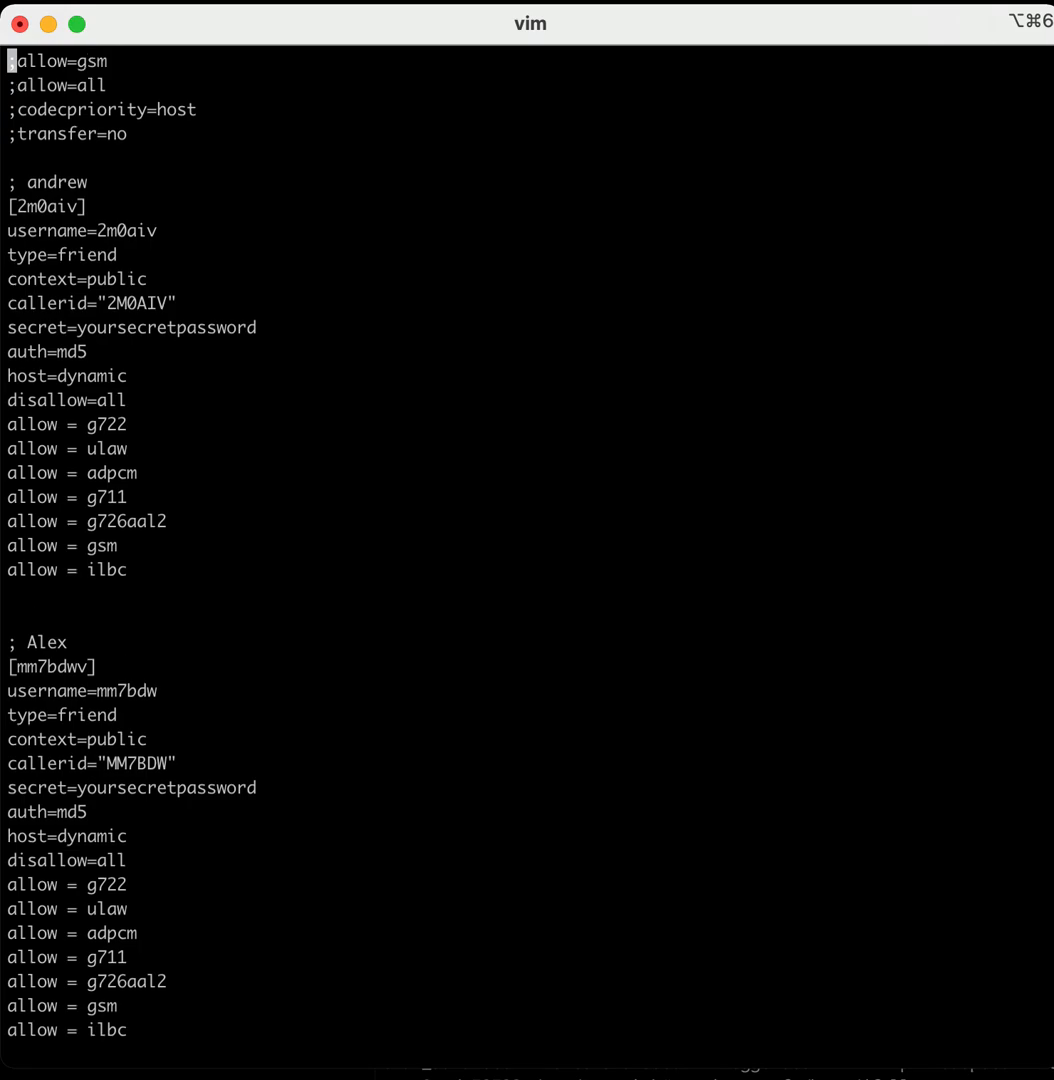
pyautogui.press('j')
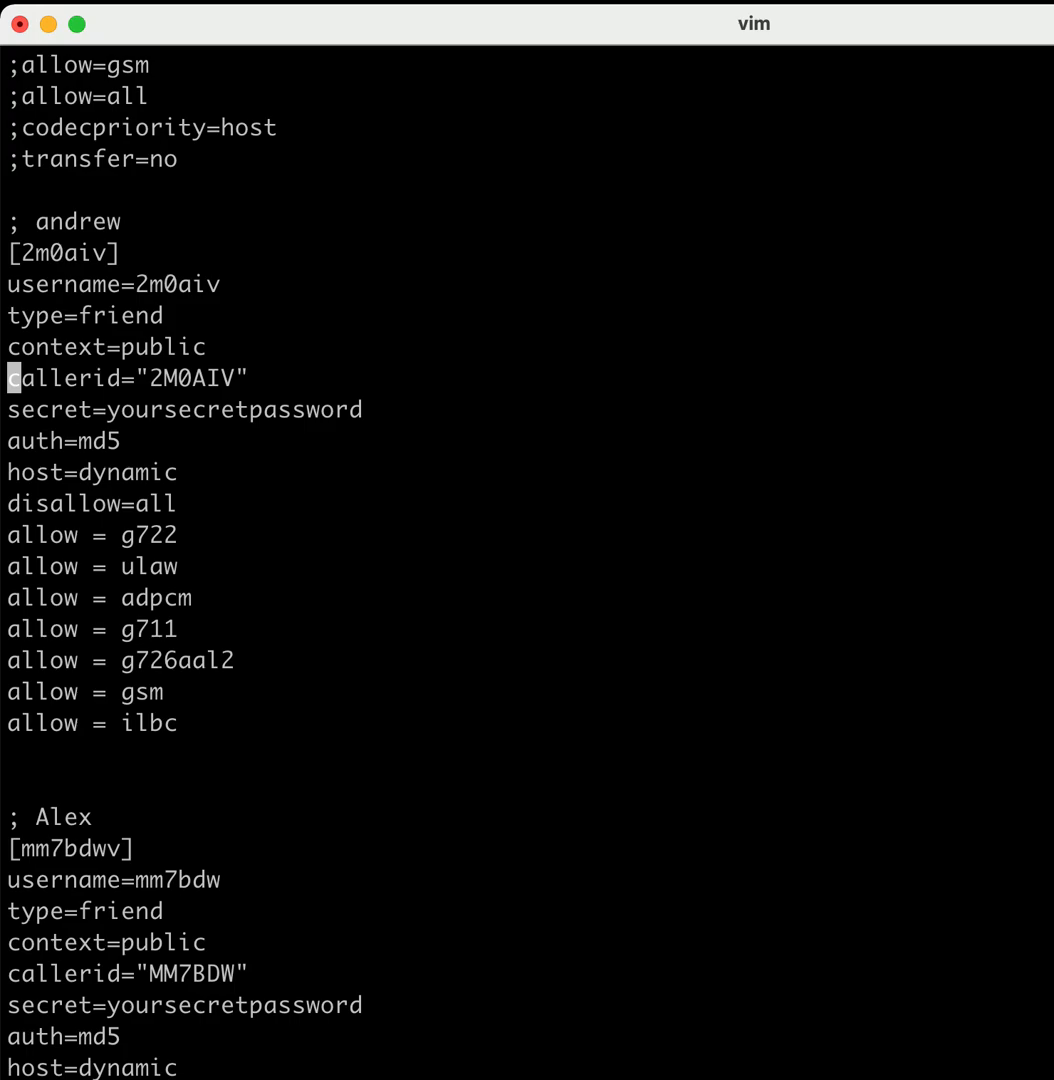
pyautogui.press('j')
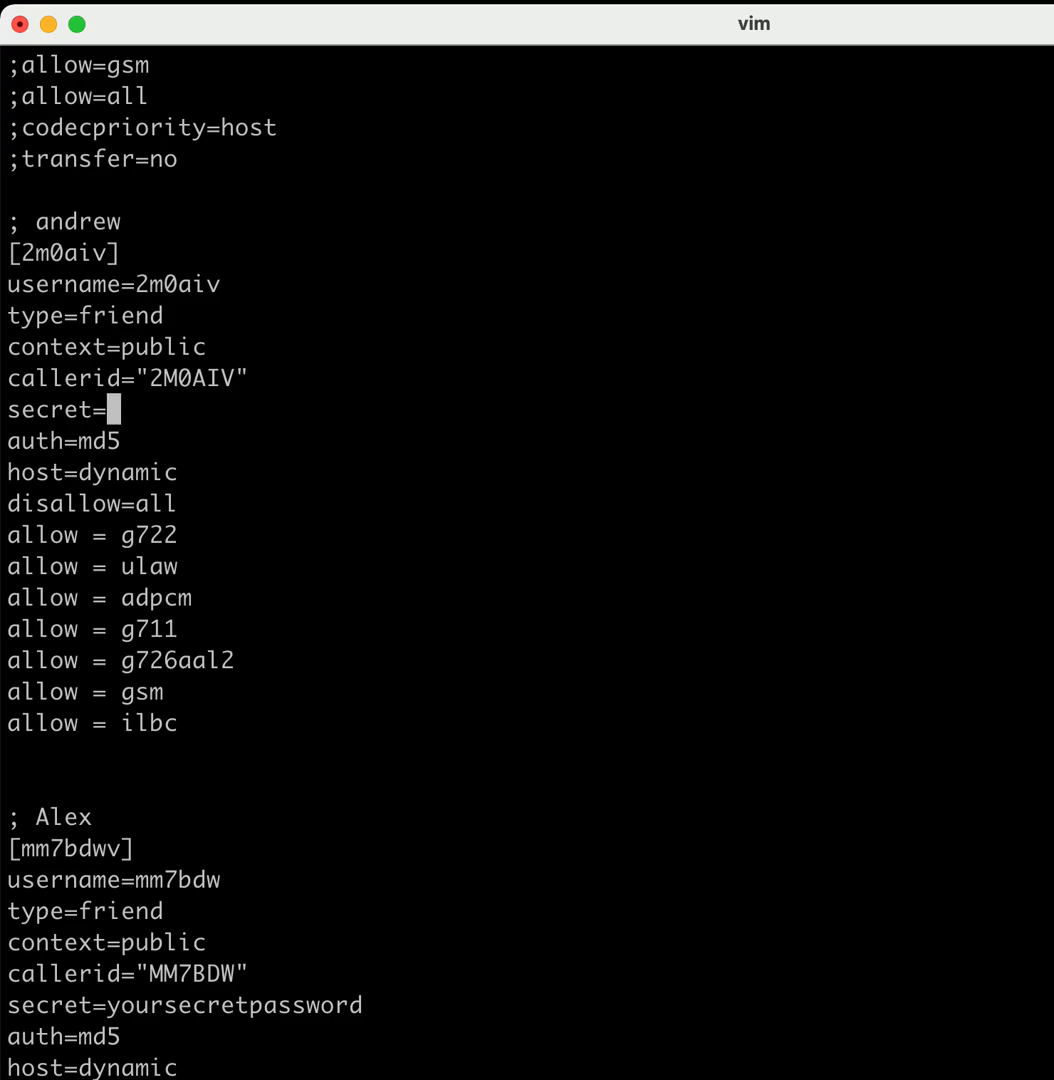
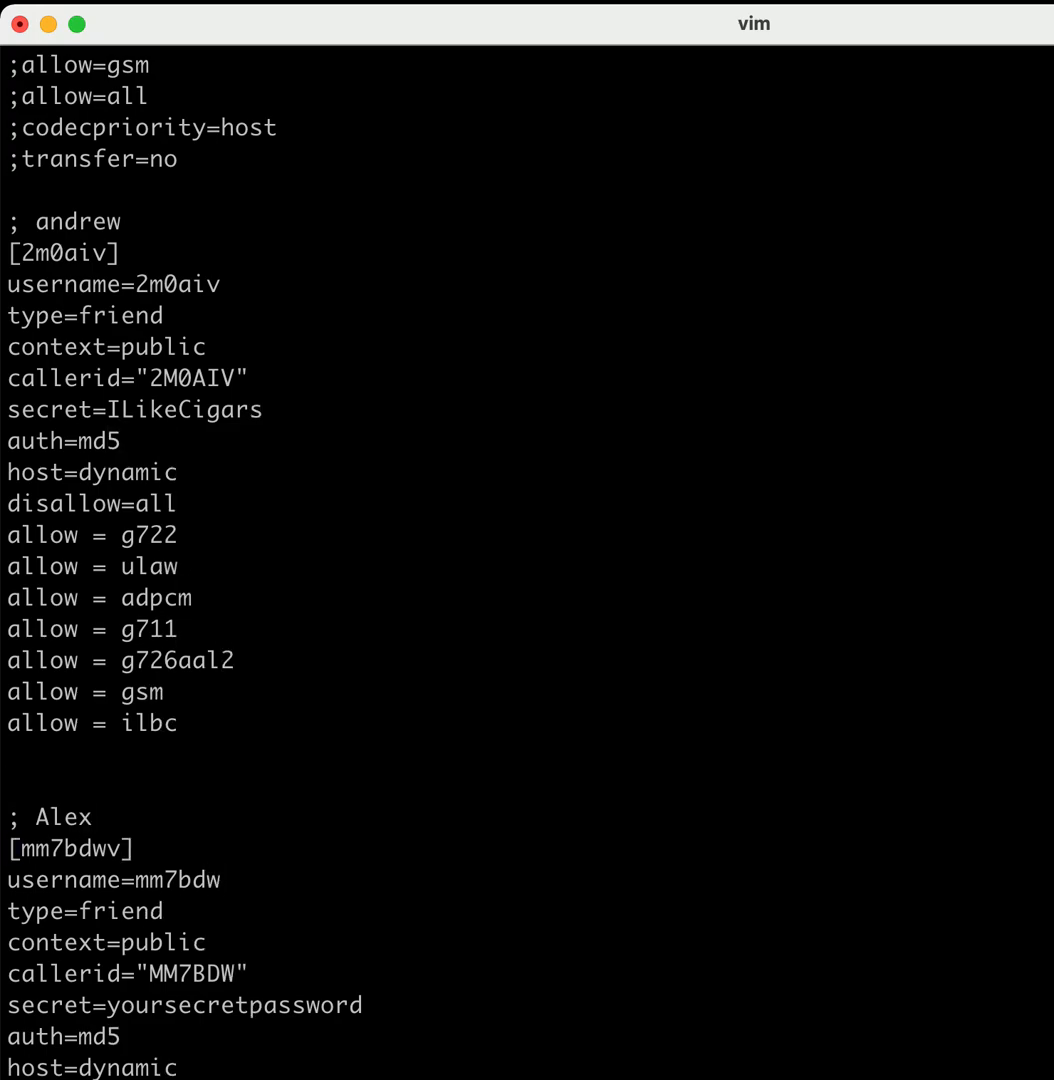
pyautogui.scroll(-3)
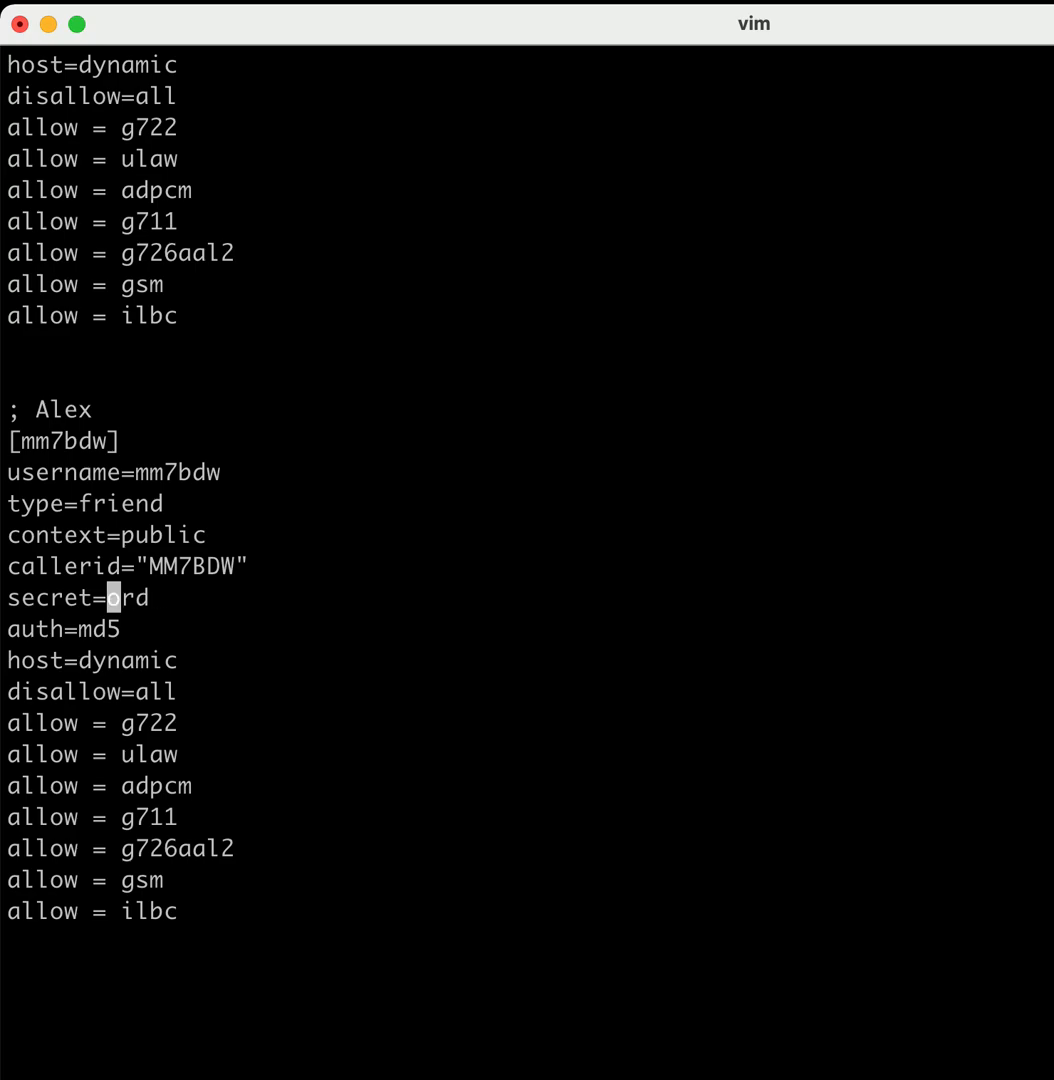
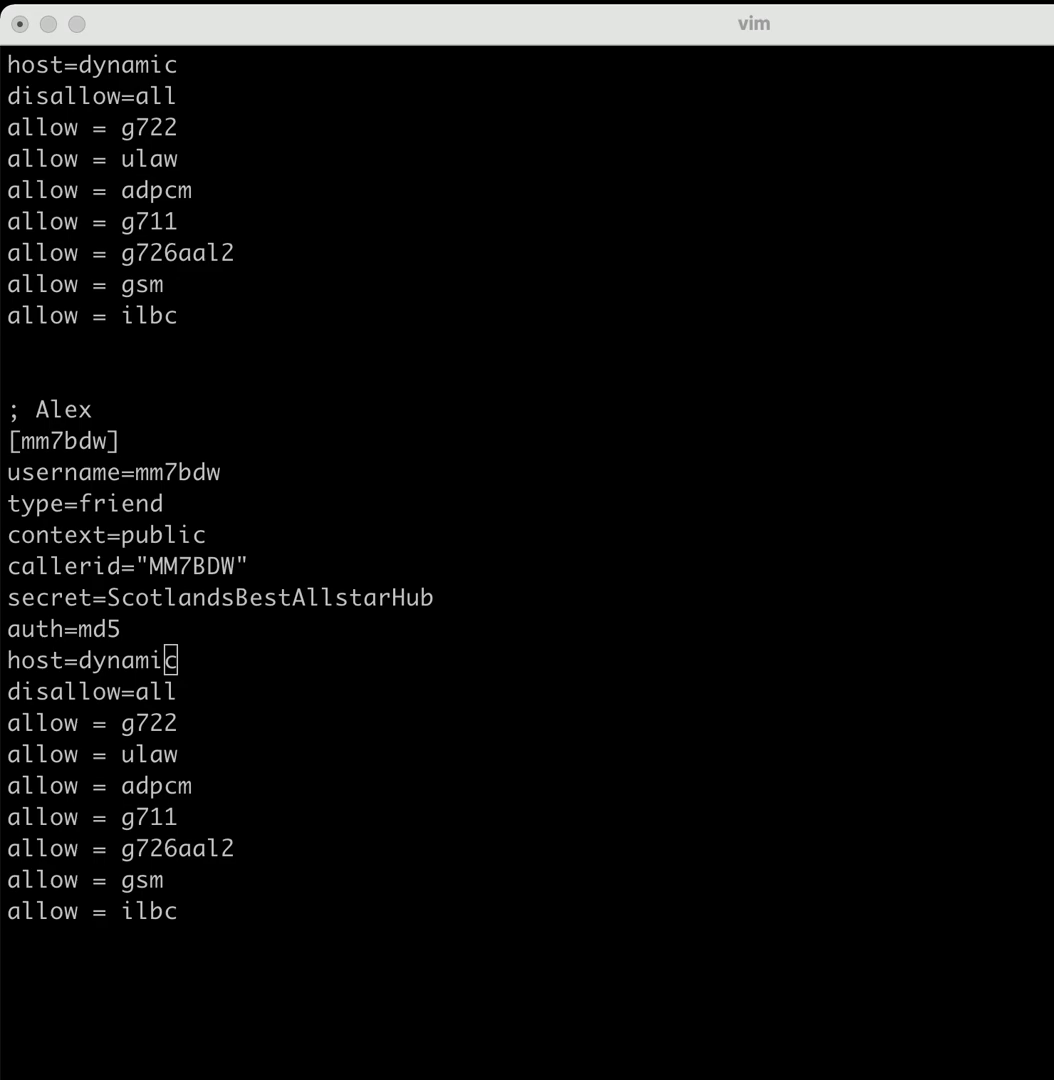
pyautogui.moveTo(989, 387)
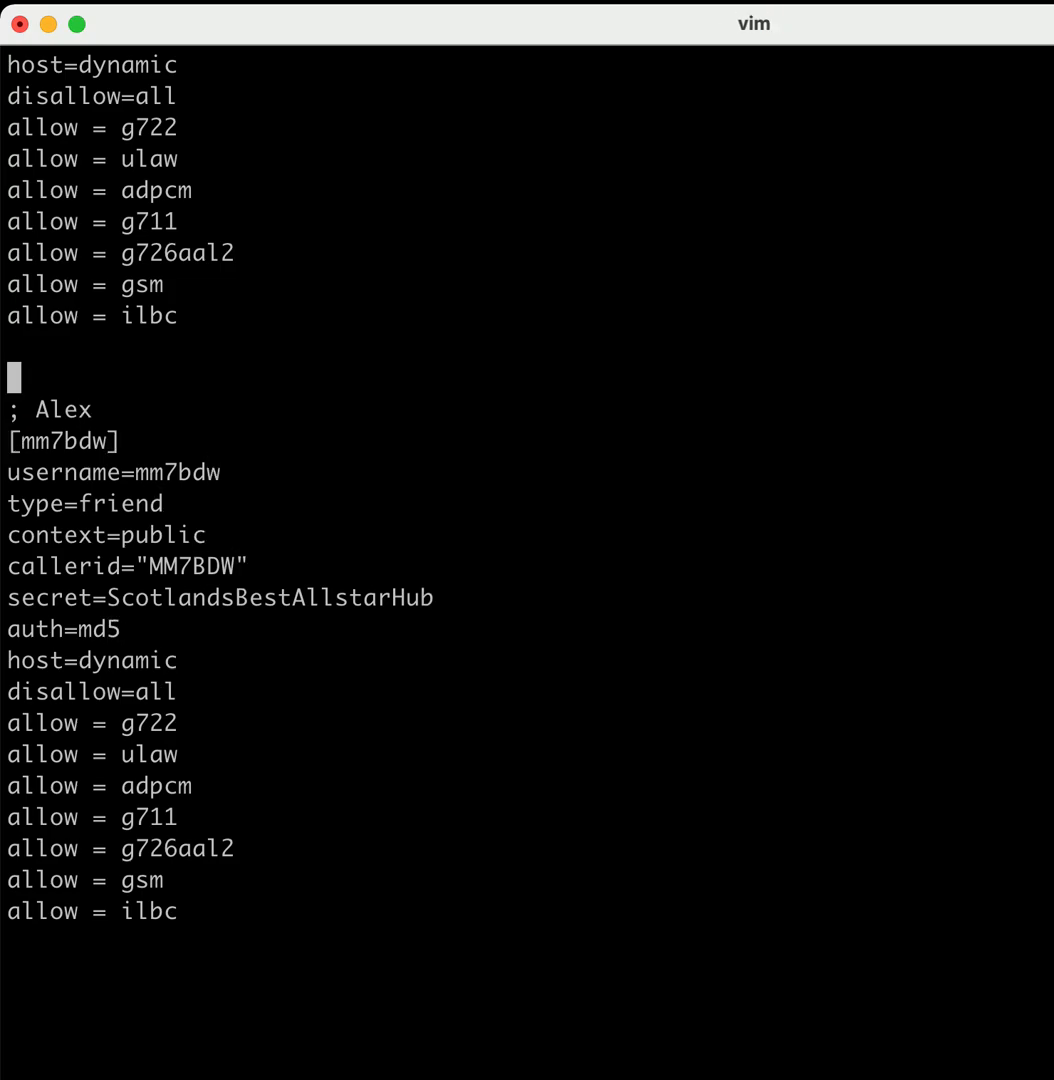
# Add comment lines about IAX2 and an iptables rule for UDP port 4569 above ; Alex.
pyautogui.write(';')
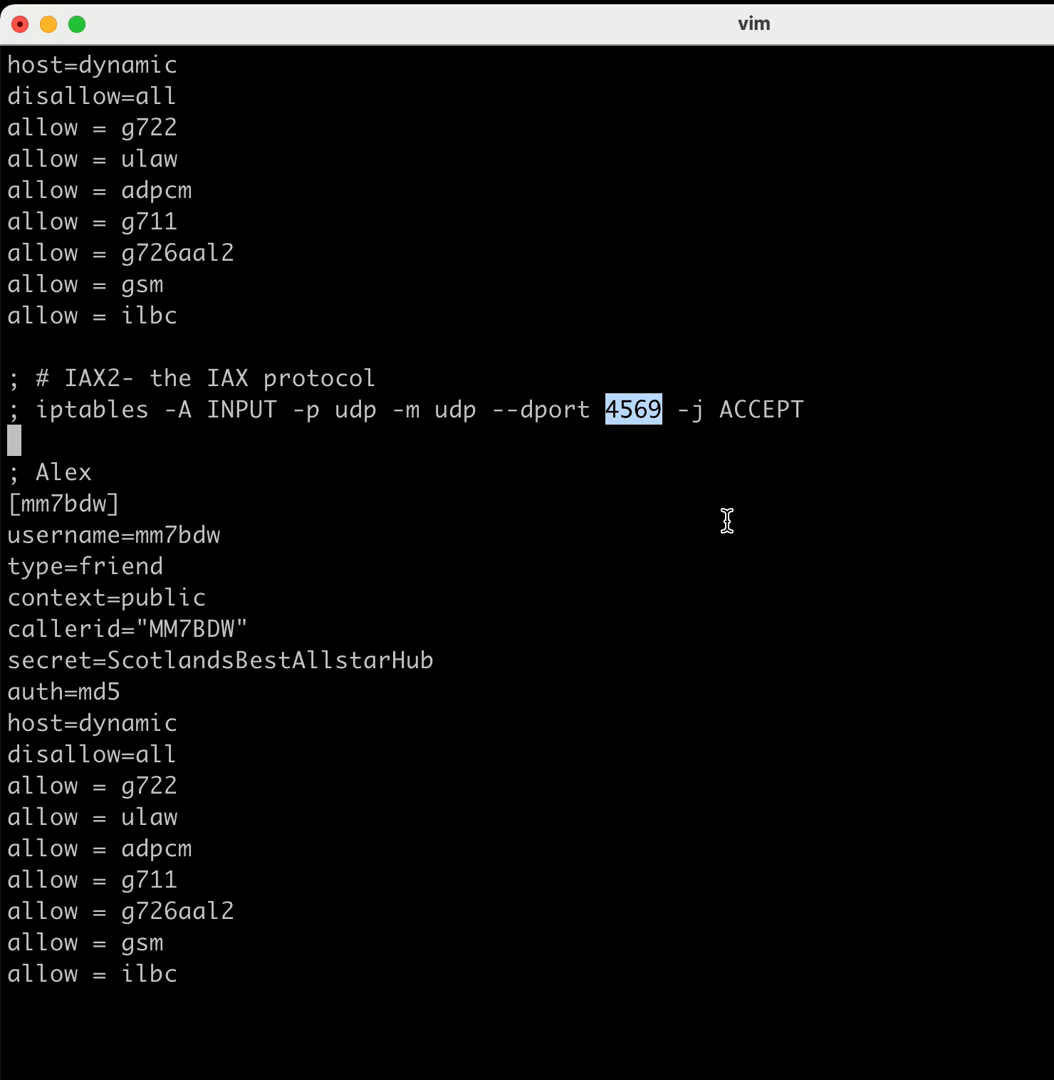
pyautogui.moveTo(739, 512)
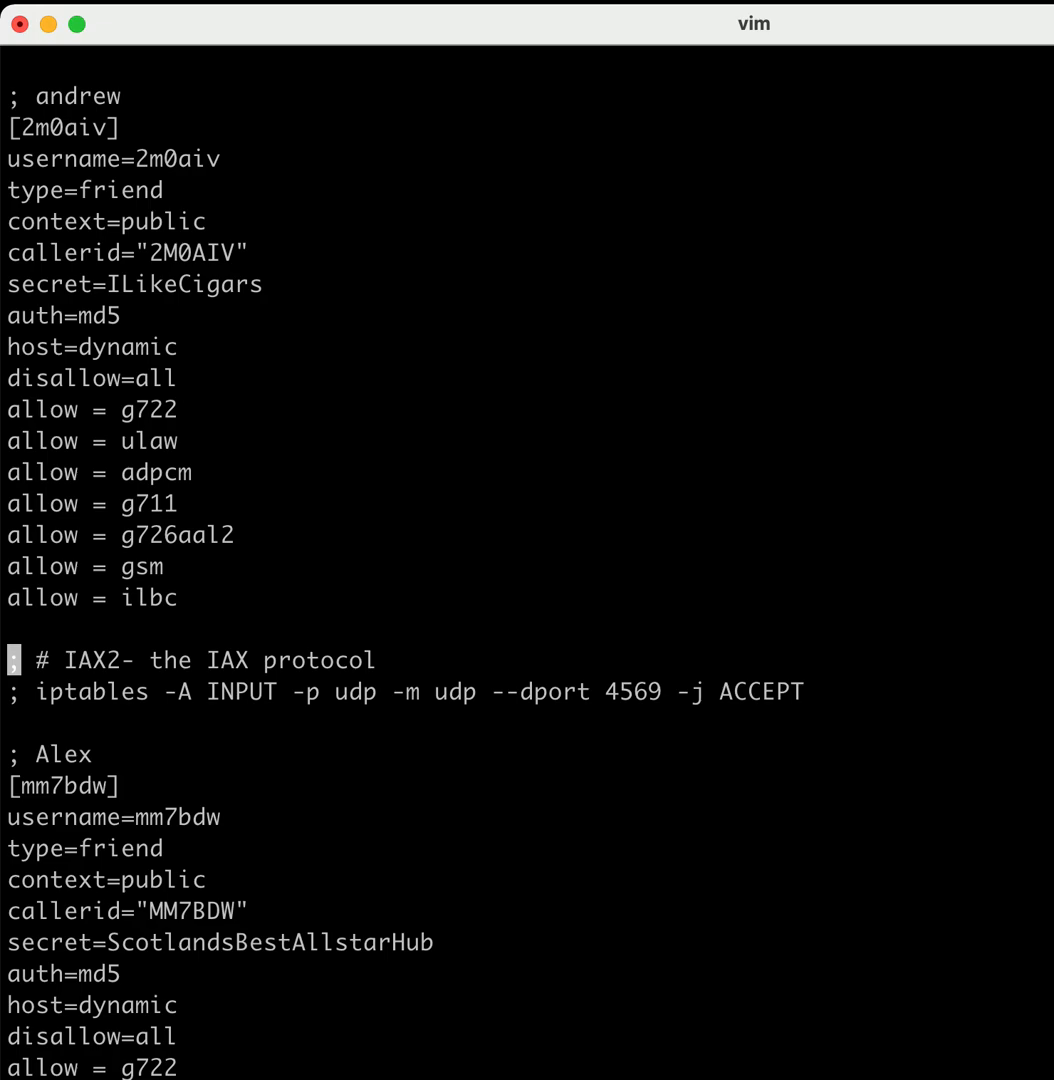
pyautogui.moveTo(970, 869)
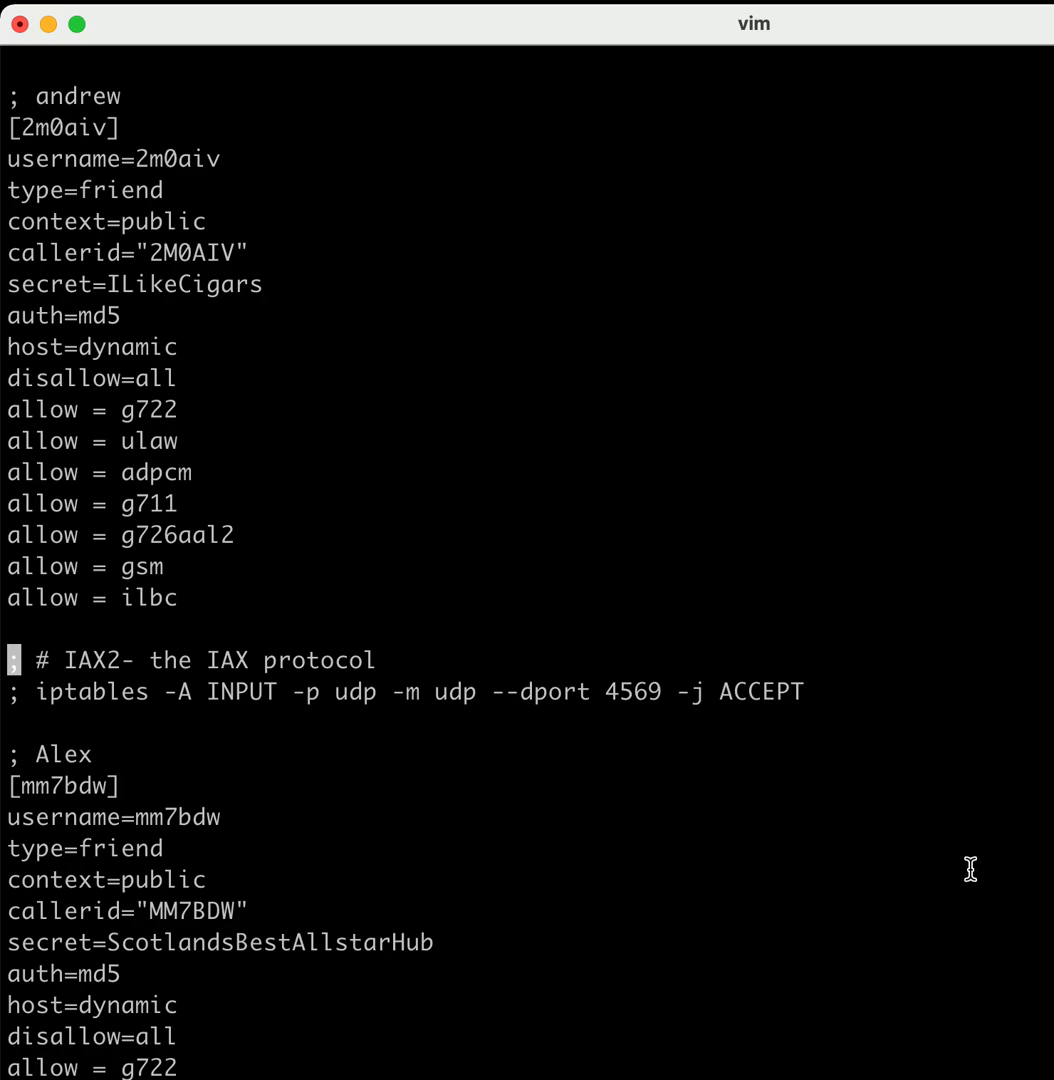